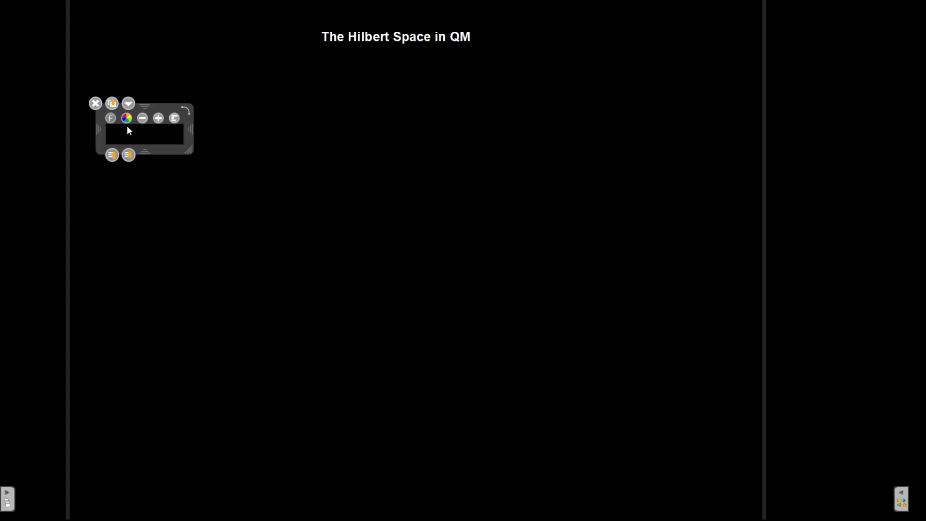
- Add the typed line 'State vector indicates the state of a system' below the title
type("State vector indicates the sta")
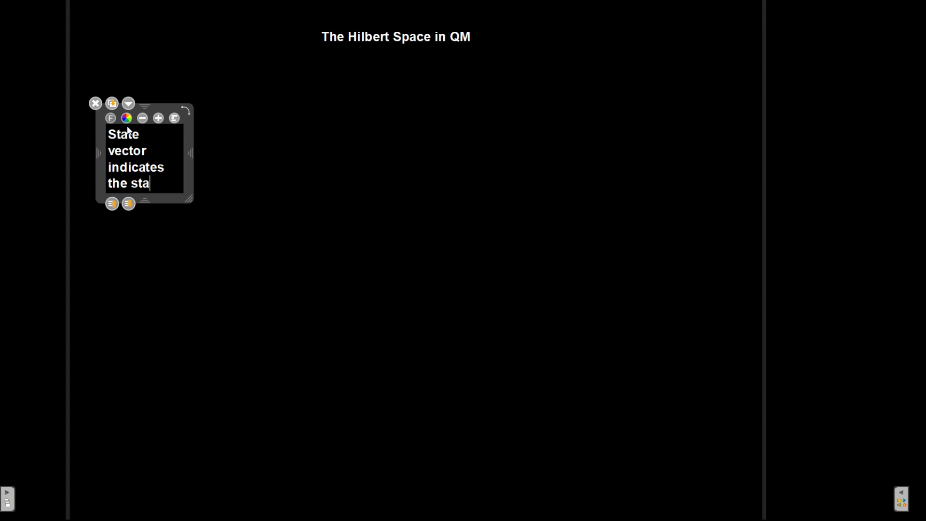
type("te of a system")
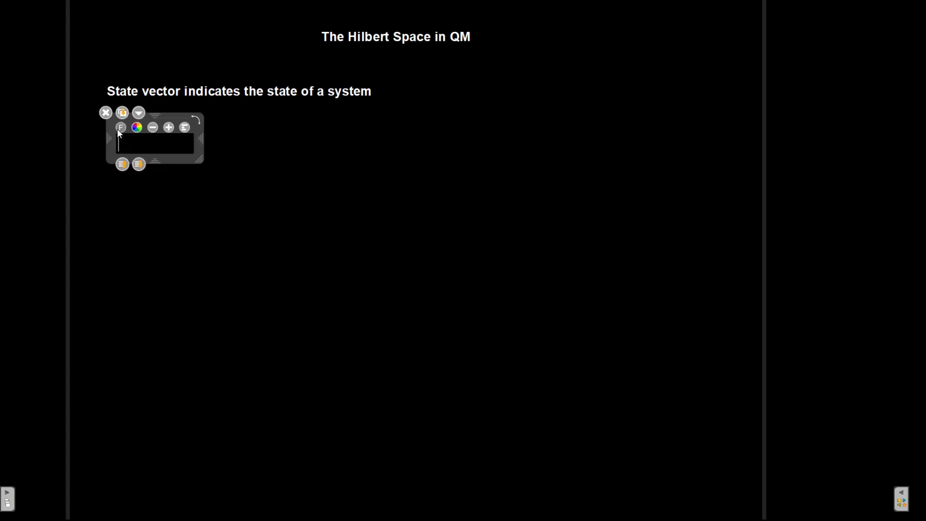
- Add the typed line 'Operators act on the state vectors' beneath it
type("Operators act on")
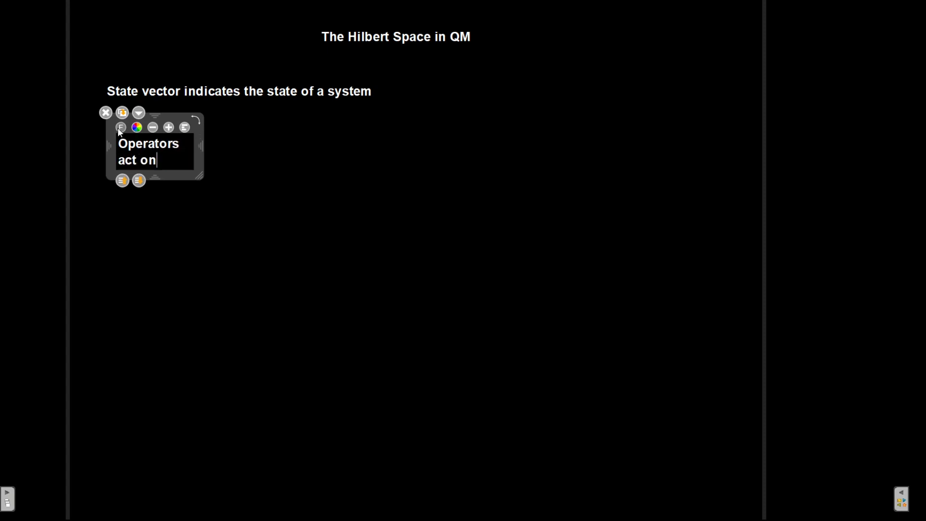
type("the state vb")
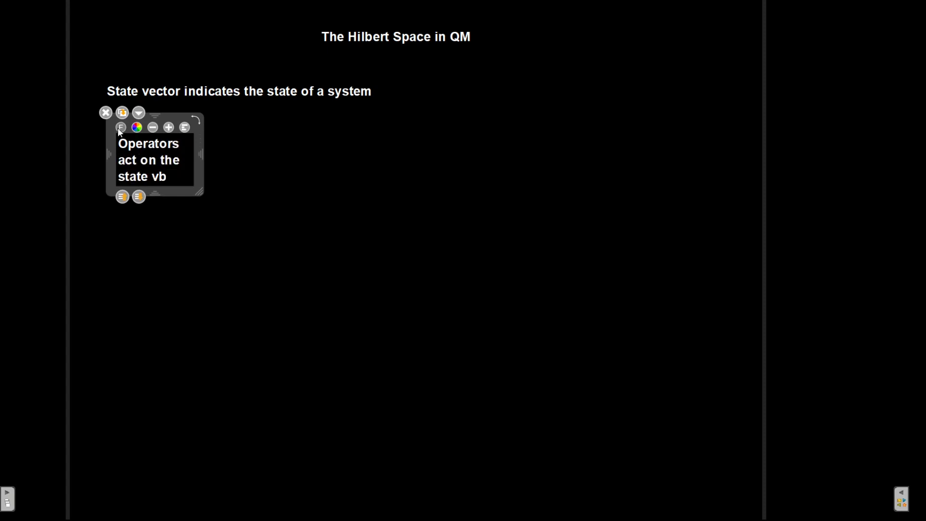
type("ectors")
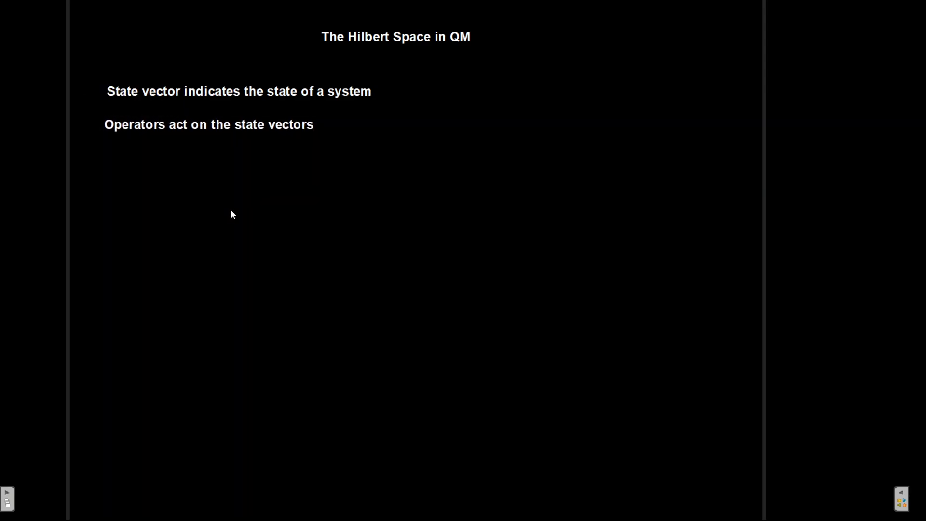
mouse_move(260, 124)
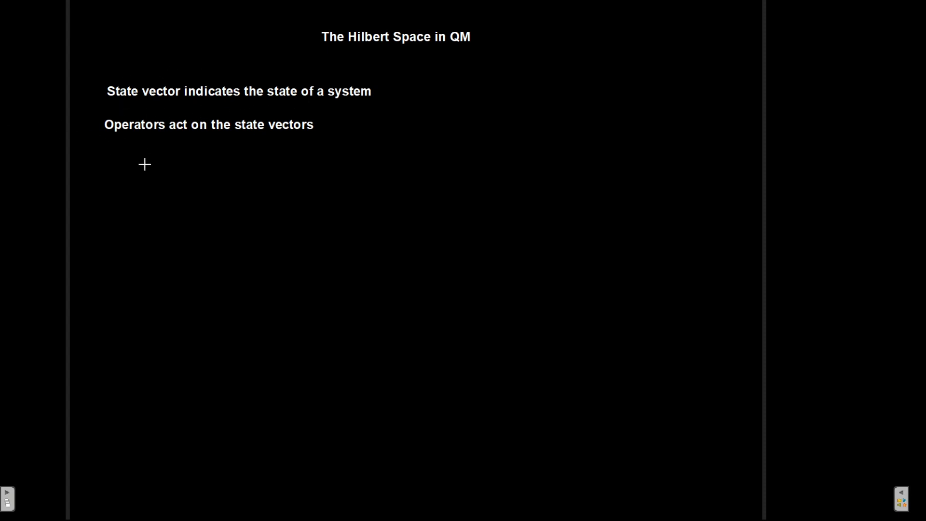
mouse_move(119, 149)
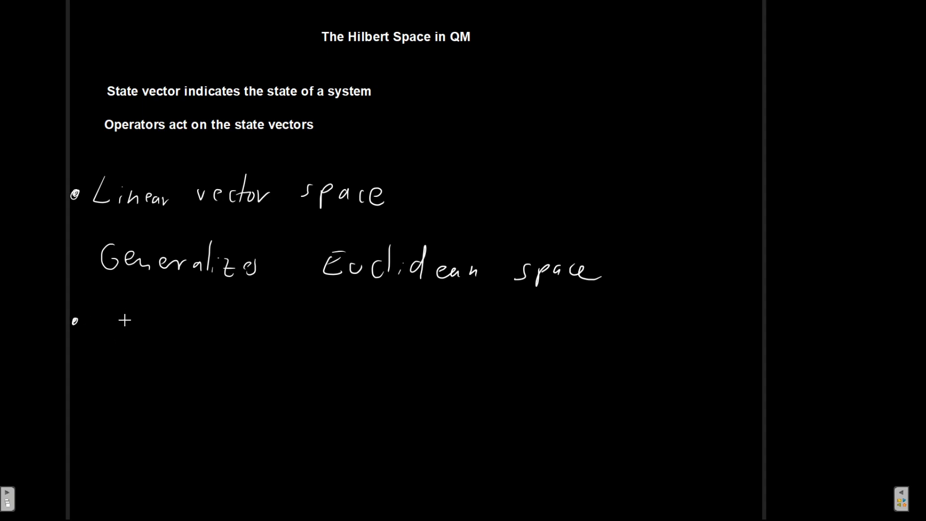
- Begin the second handwritten bullet with 'Def' for 'Defined scalar…'
type("Defined Scalar")
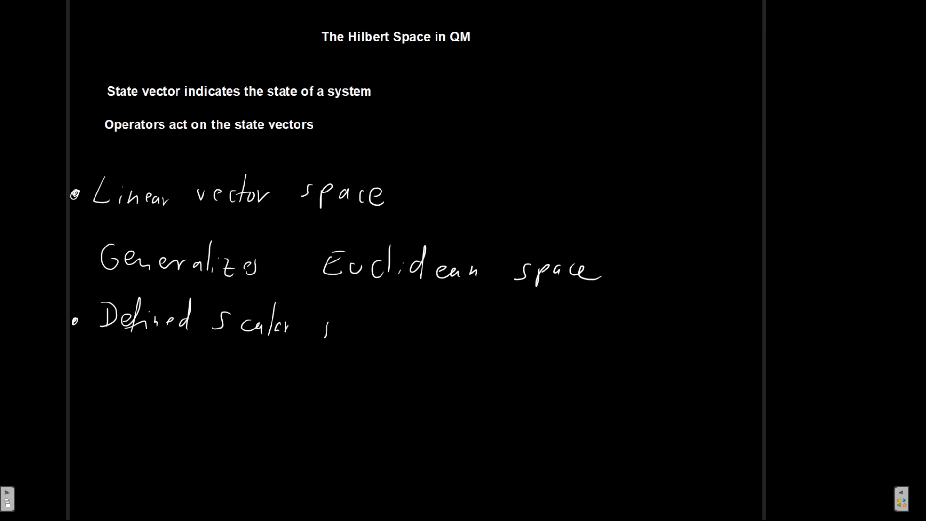
- Write 'Defined scalar product ⇒ positive' and begin the formula (ψ, φ) = with complex terms
type("product ⇒ positive")
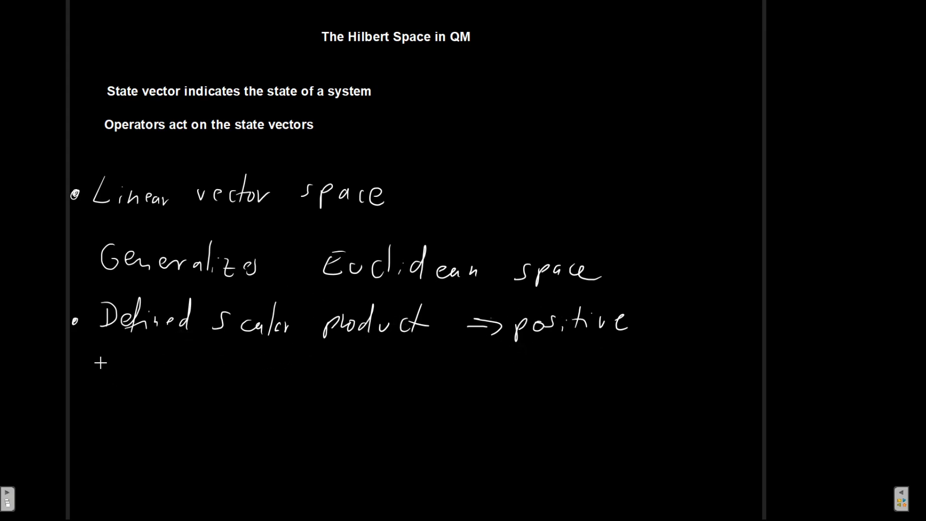
left_click_drag(92, 359, 141, 364)
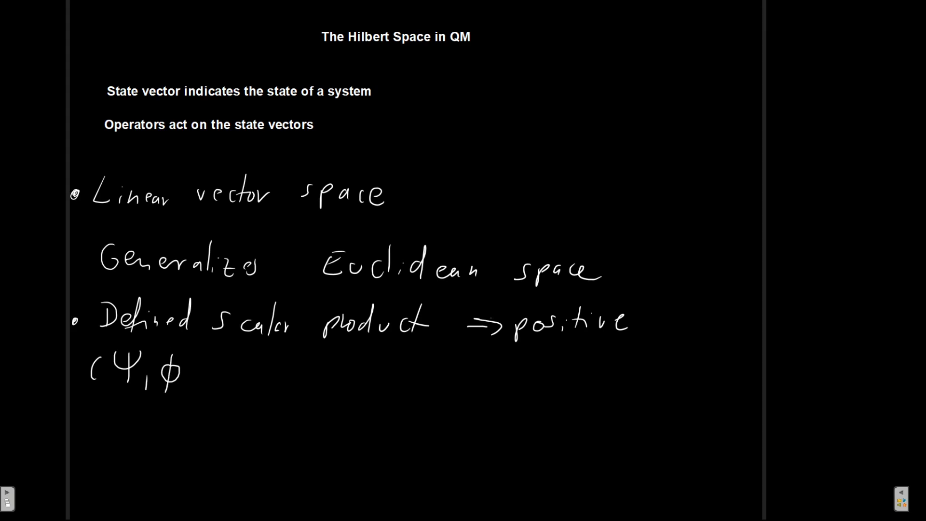
left_click_drag(189, 367, 195, 378)
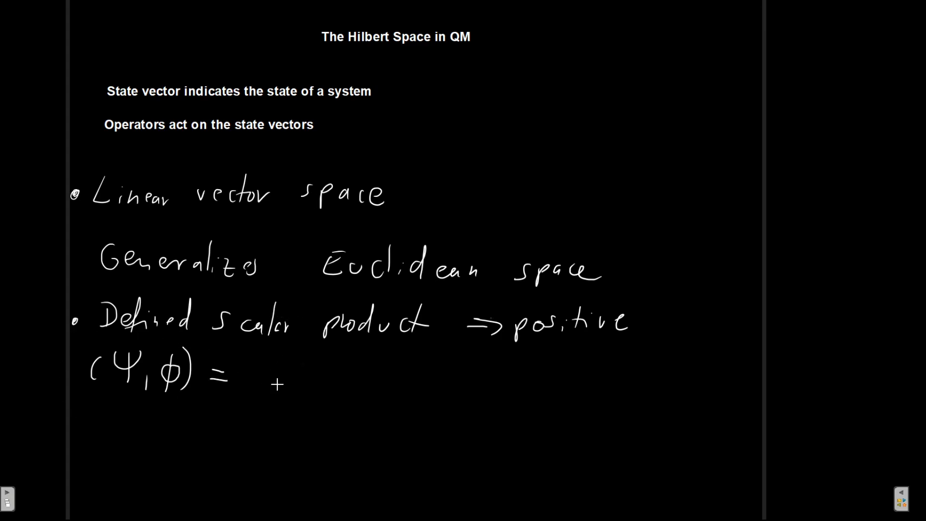
type("comp")
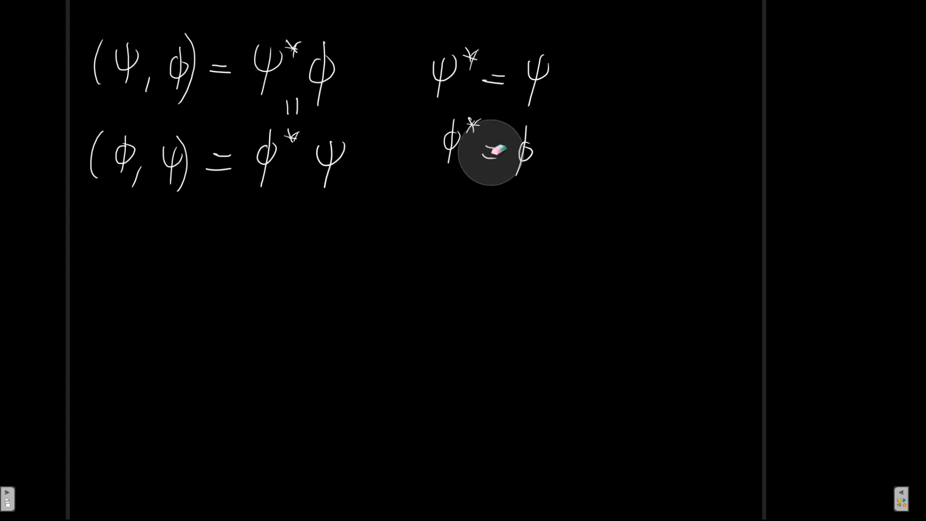
- Erase part of the handwritten φ* = φ equation
left_click_drag(496, 151, 435, 112)
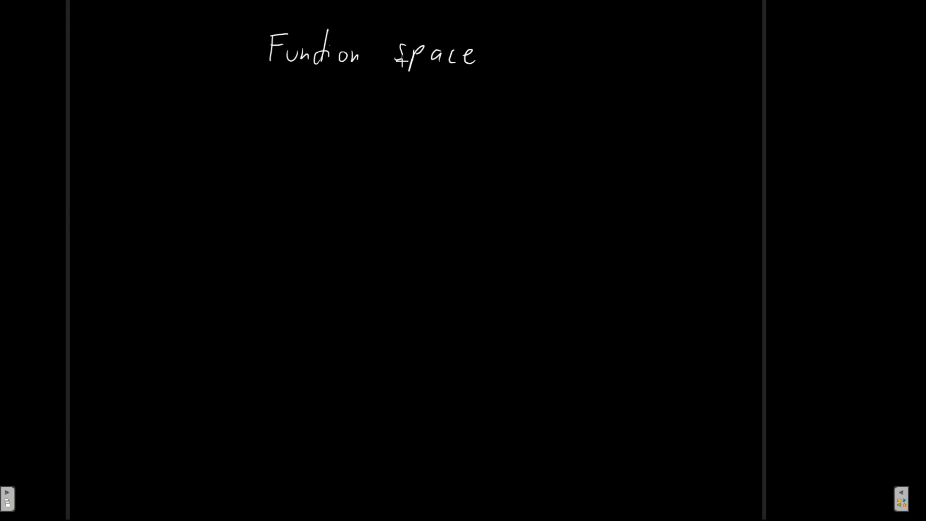
- Underline the handwritten 'Function space' title
left_click_drag(264, 80, 476, 83)
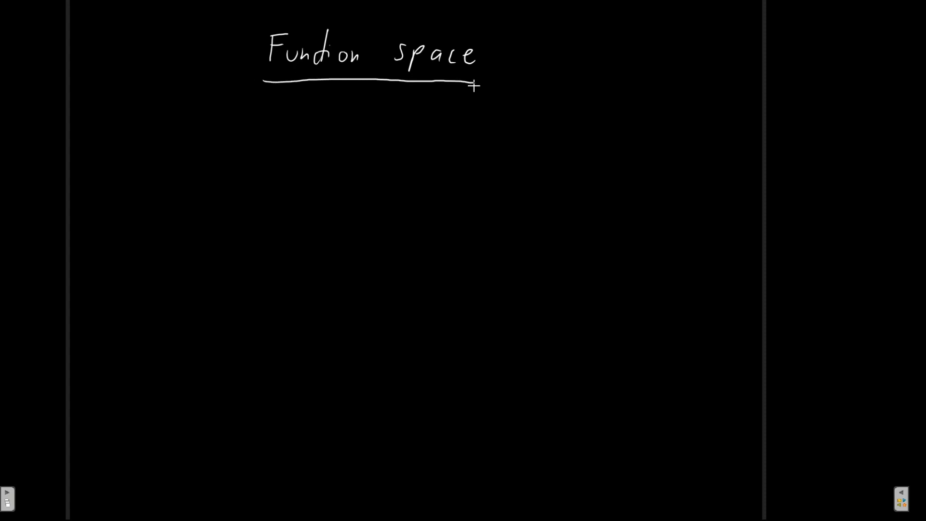
mouse_move(266, 126)
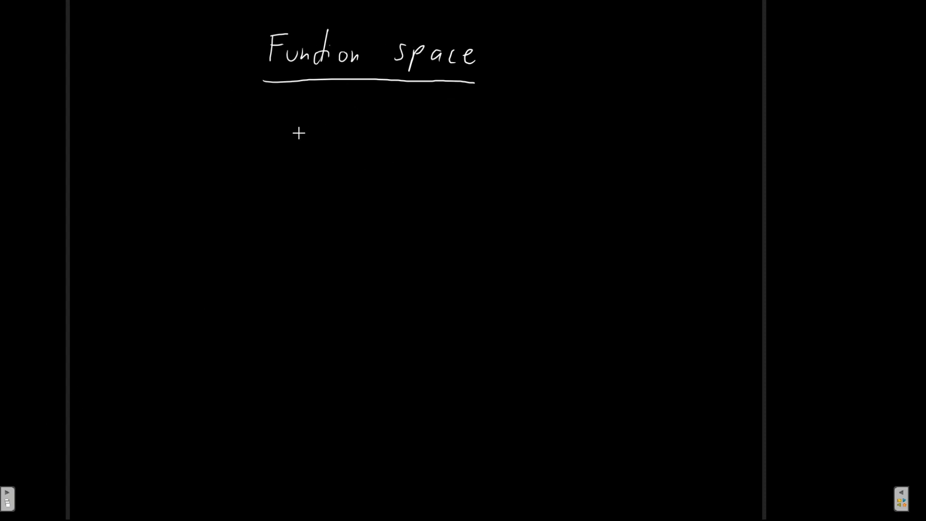
mouse_move(139, 134)
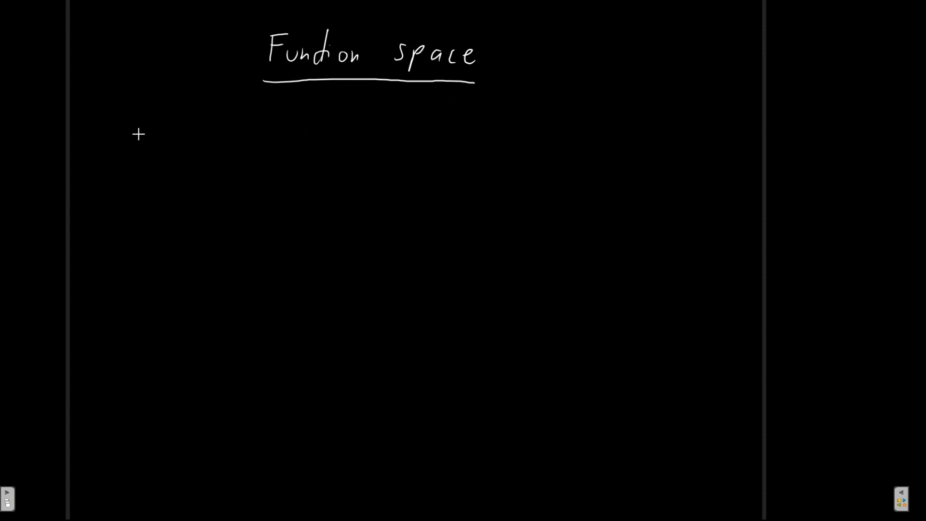
mouse_move(116, 128)
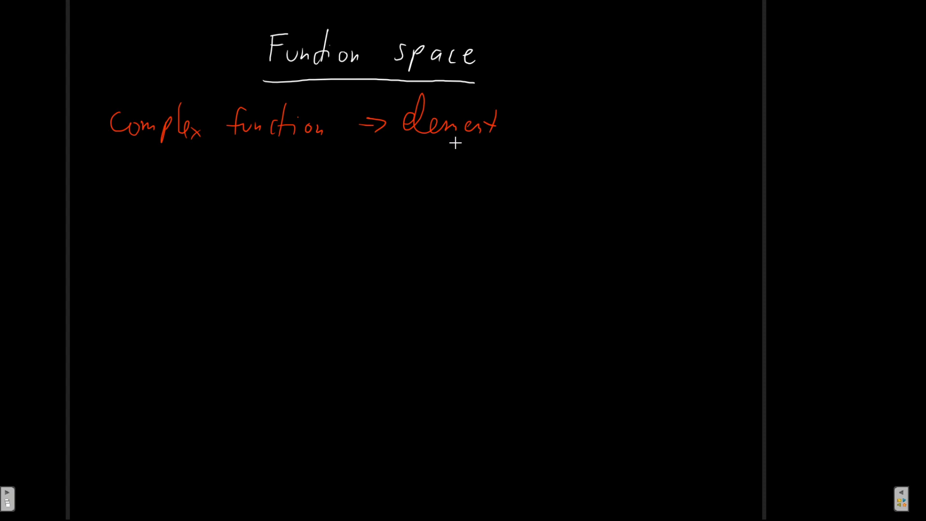
mouse_move(145, 213)
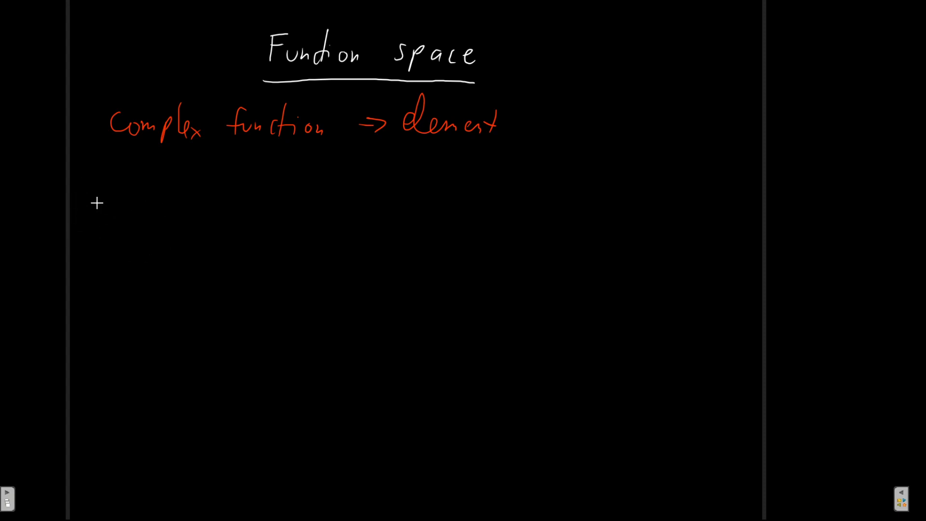
mouse_move(101, 207)
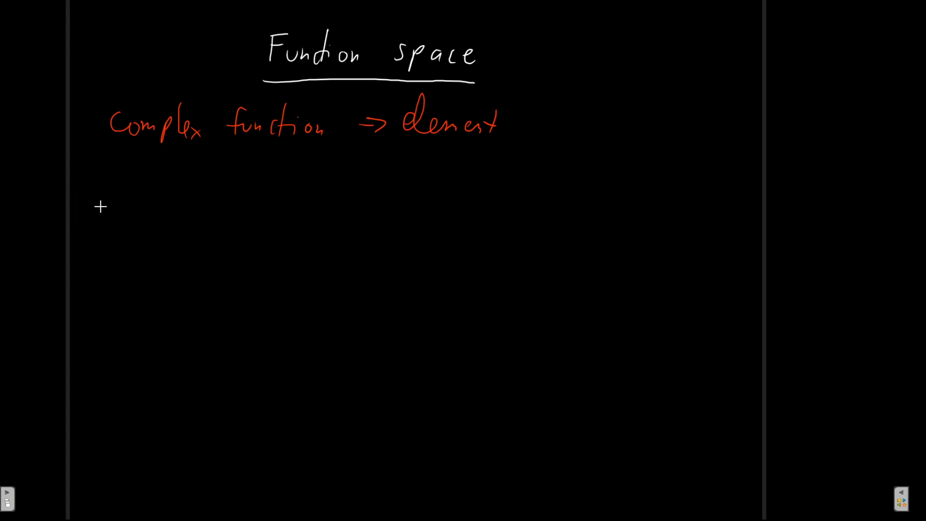
mouse_move(123, 189)
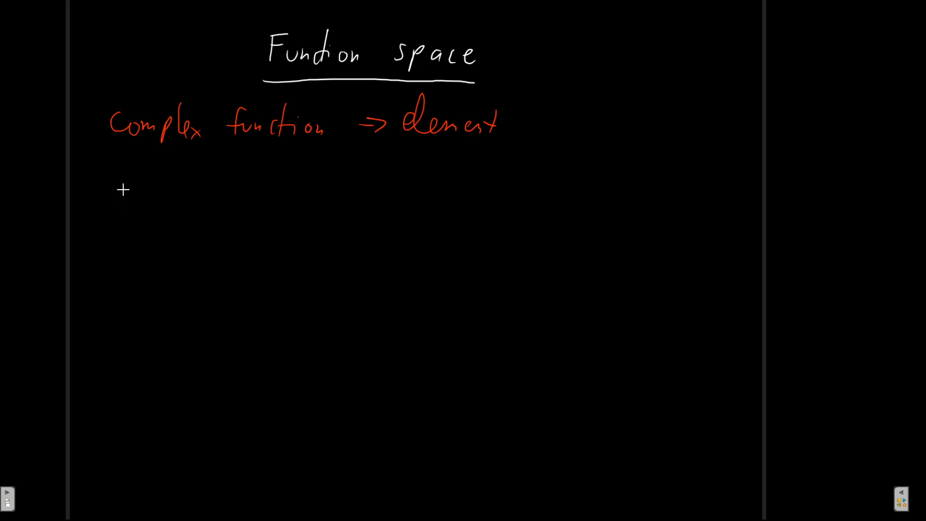
- Write in red (ψ, φ) = ∫ ψ*(x) φ(x) dx below the note
left_click_drag(117, 172, 109, 212)
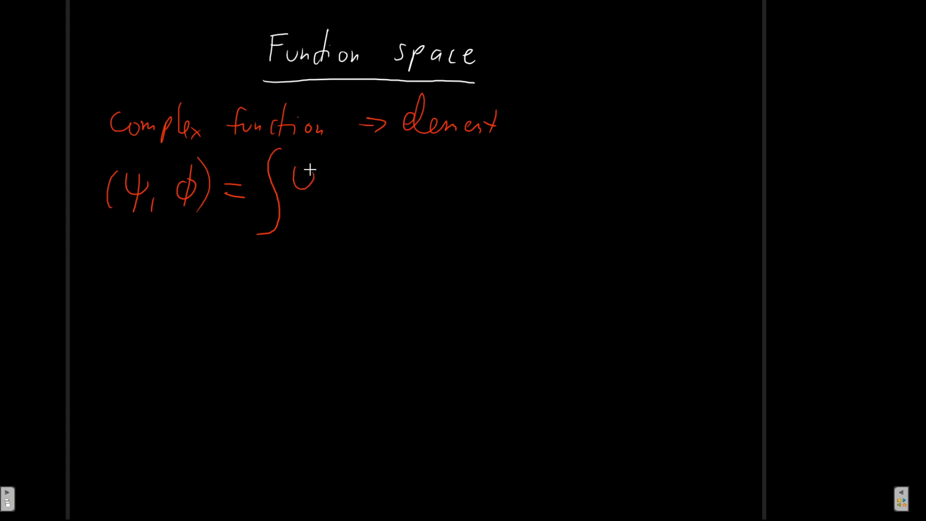
type("ψ*(")
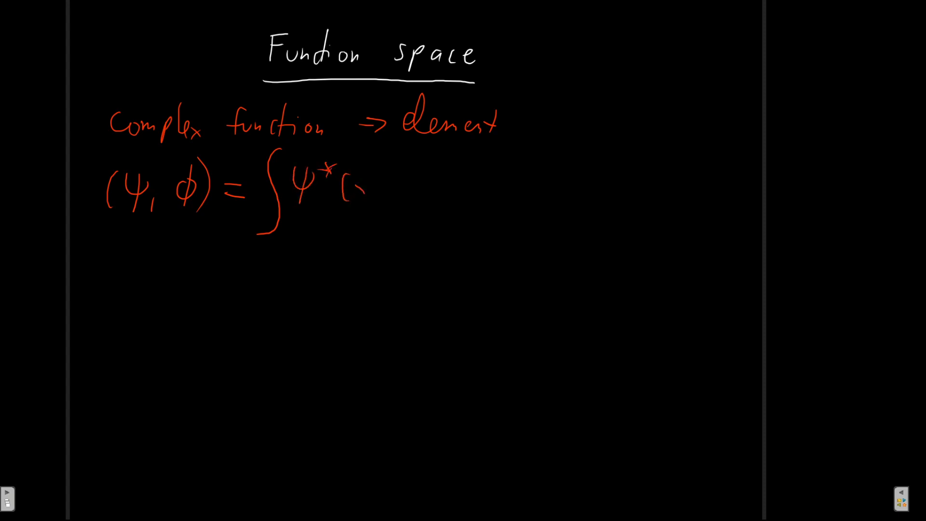
left_click_drag(354, 189, 401, 183)
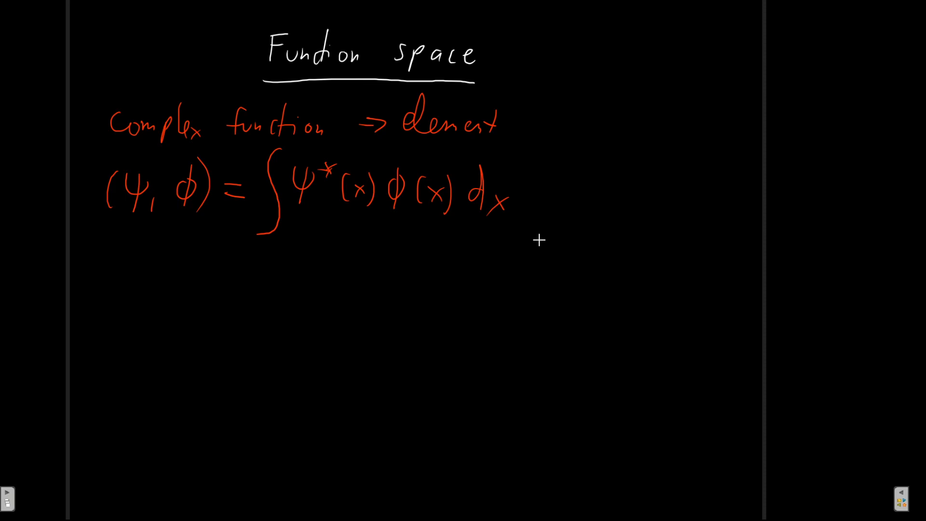
mouse_move(357, 157)
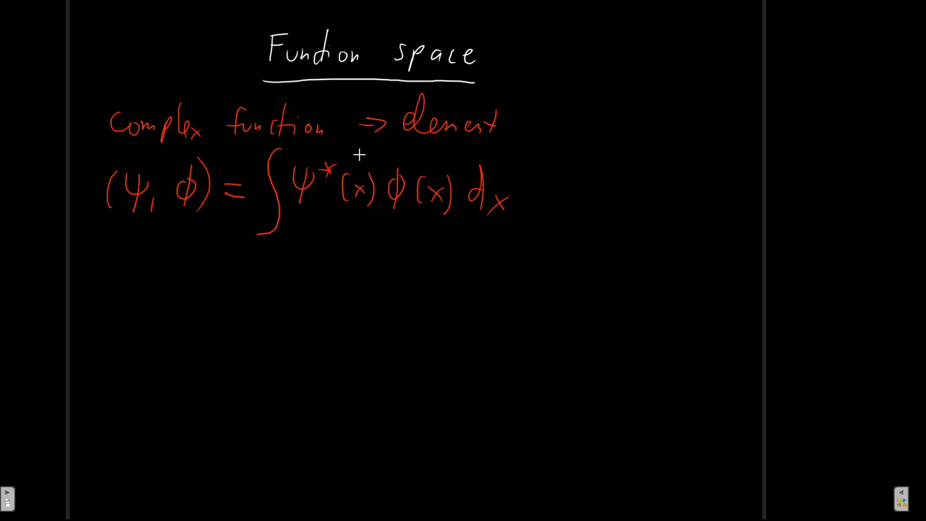
mouse_move(297, 303)
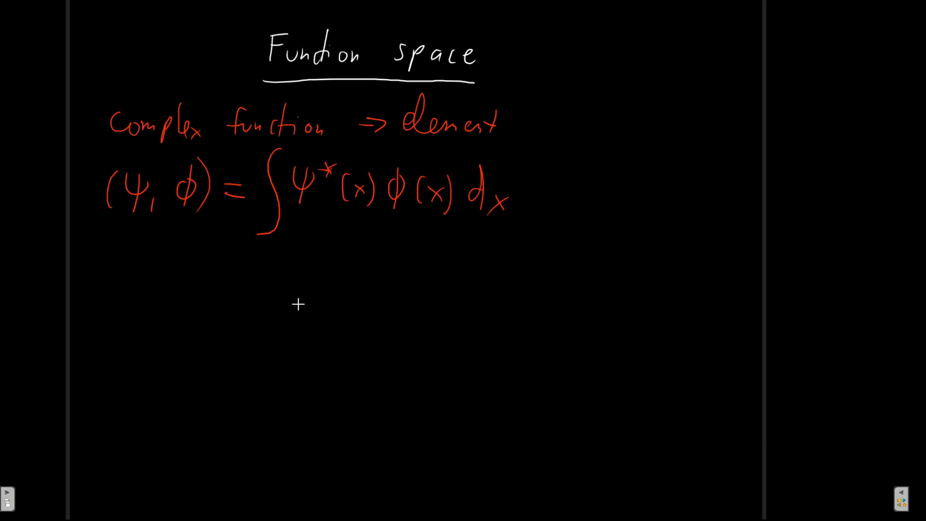
mouse_move(438, 237)
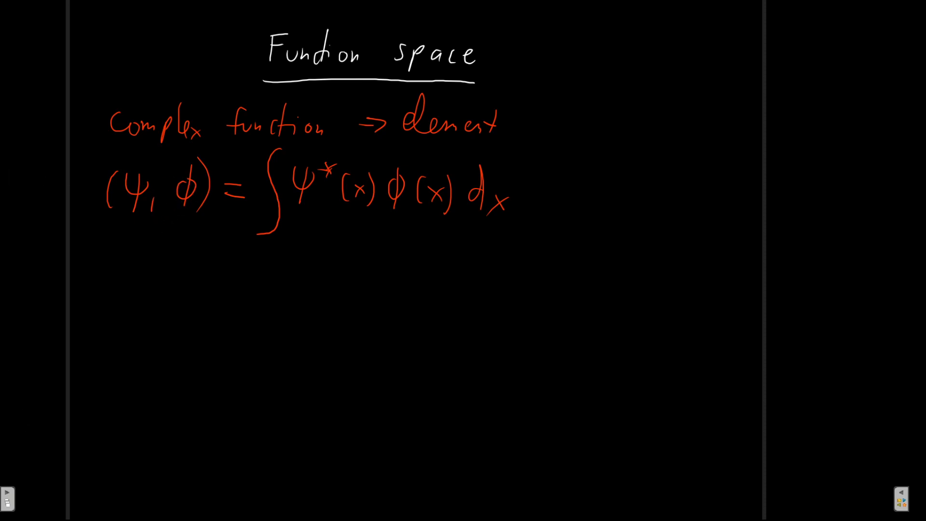
- Draw a white brace under the integral with an arrow noting it diverges to ∞
left_click_drag(272, 239, 514, 225)
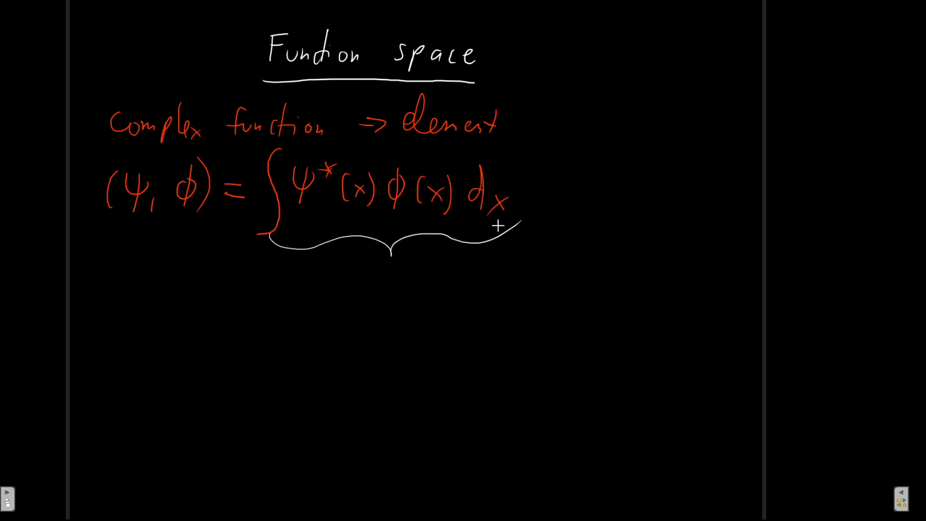
mouse_move(377, 87)
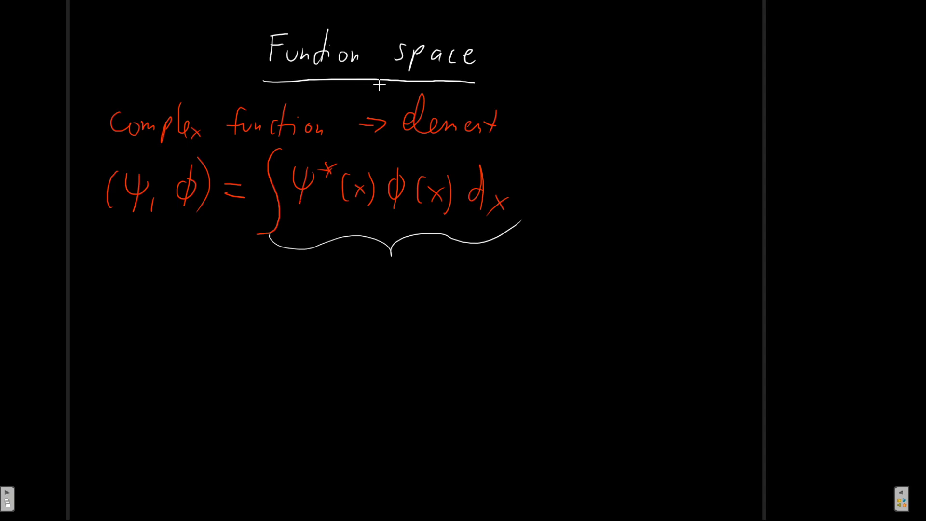
mouse_move(307, 238)
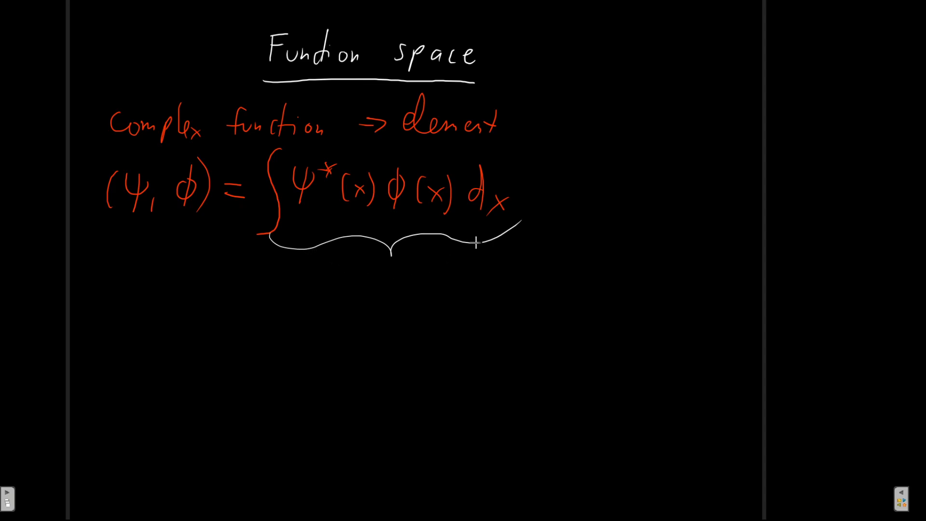
left_click_drag(526, 227, 626, 212)
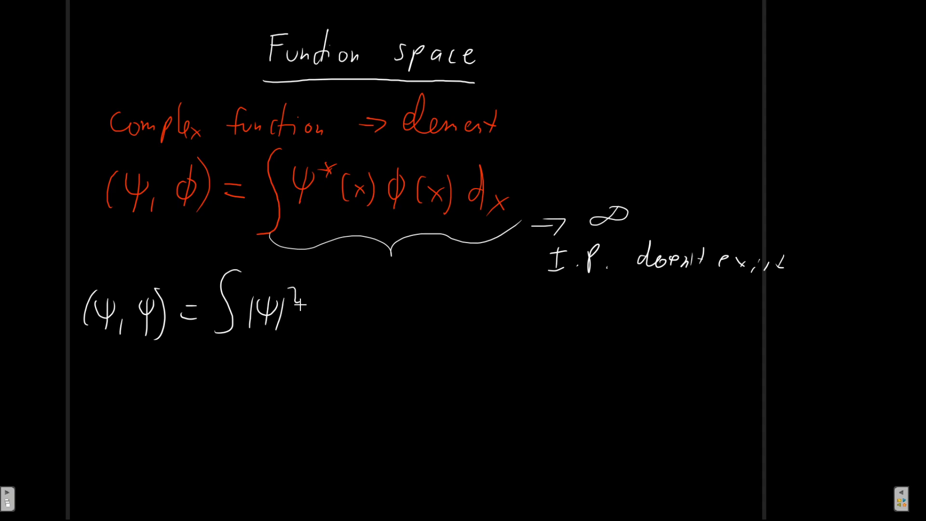
- Finish (ψ, ψ) = ∫|ψ|² dx in white and draw a brace beneath it
left_click_drag(284, 307, 331, 319)
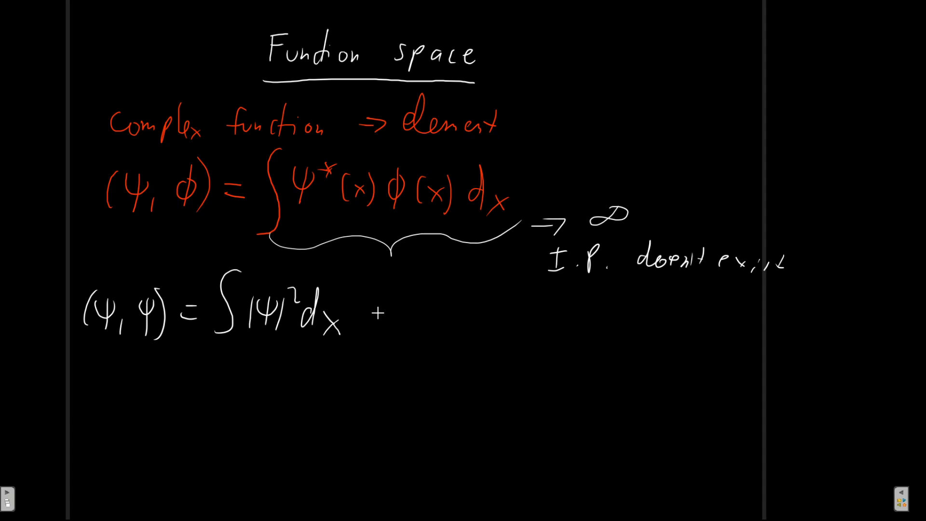
left_click_drag(236, 348, 342, 349)
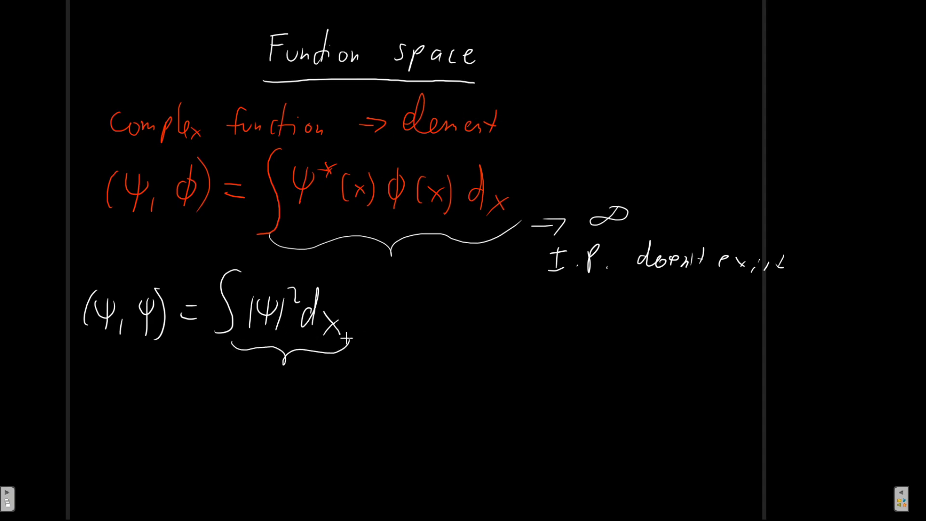